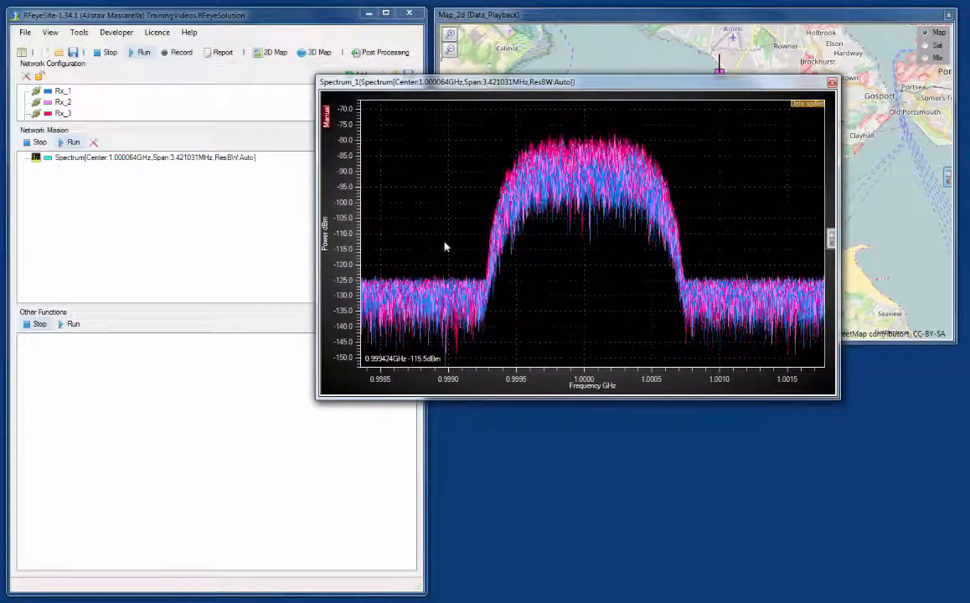
# Drag-zoom the spectrum chart to a roughly 2.41 MHz span around 1 GHz.
pyautogui.moveTo(446, 81); pyautogui.dragTo(543, 144)
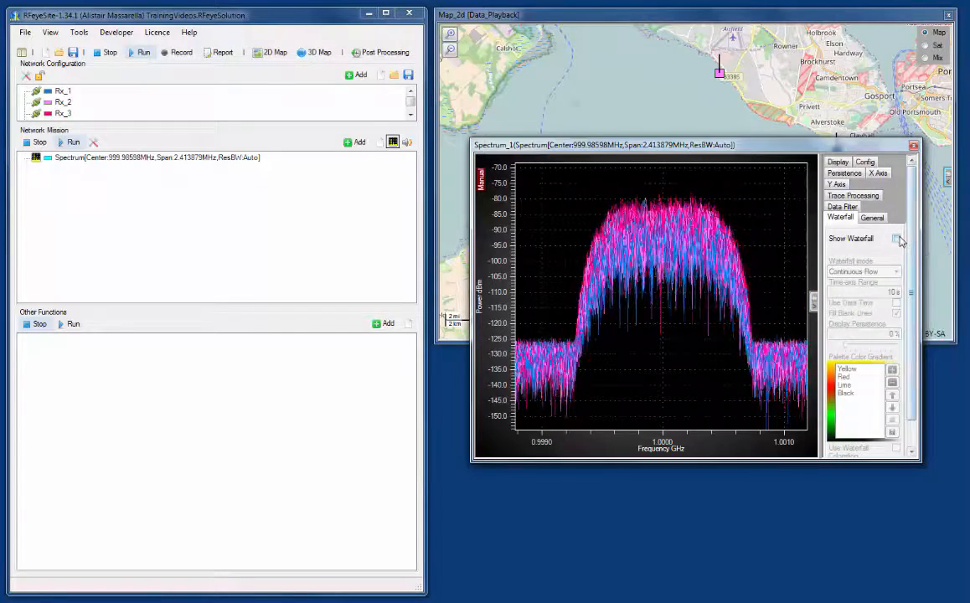
pyautogui.click(902, 239)
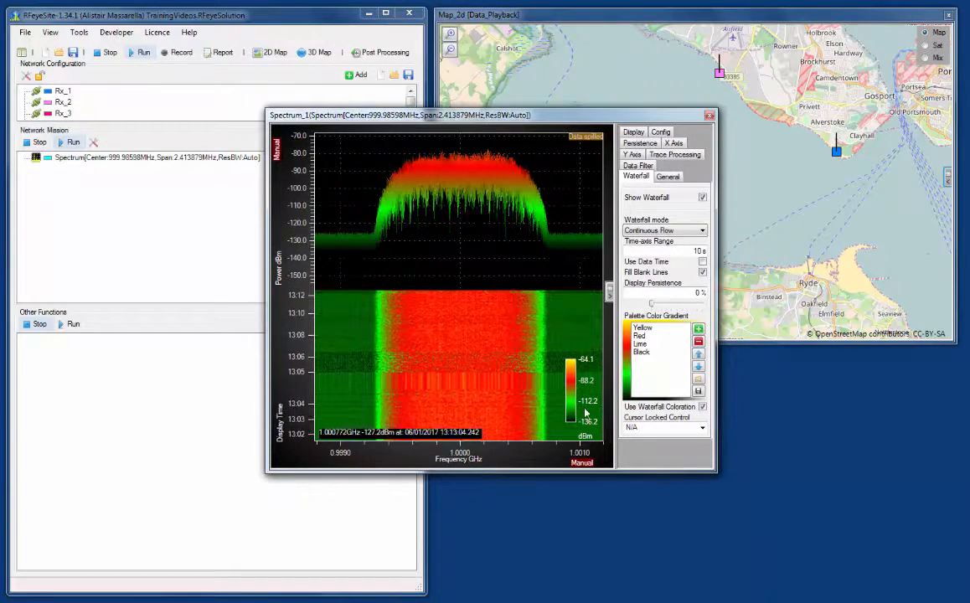
pyautogui.moveTo(457, 233)
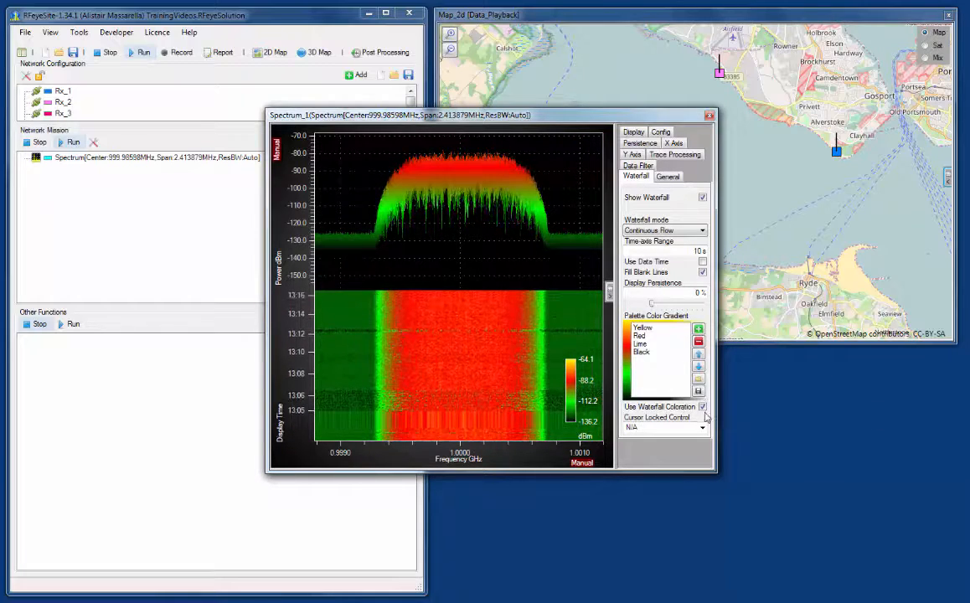
pyautogui.click(703, 407)
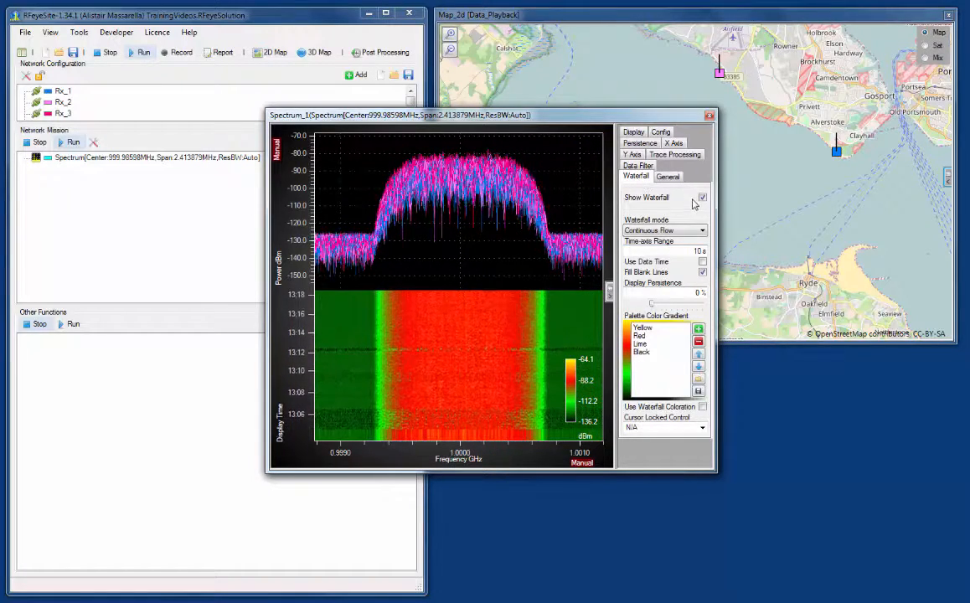
pyautogui.moveTo(654, 301)
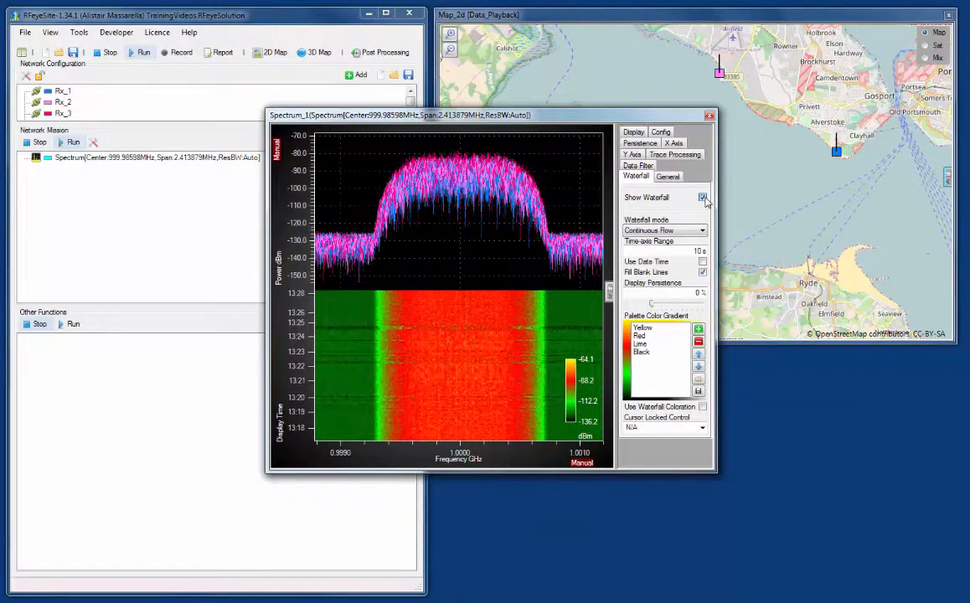
pyautogui.click(703, 198)
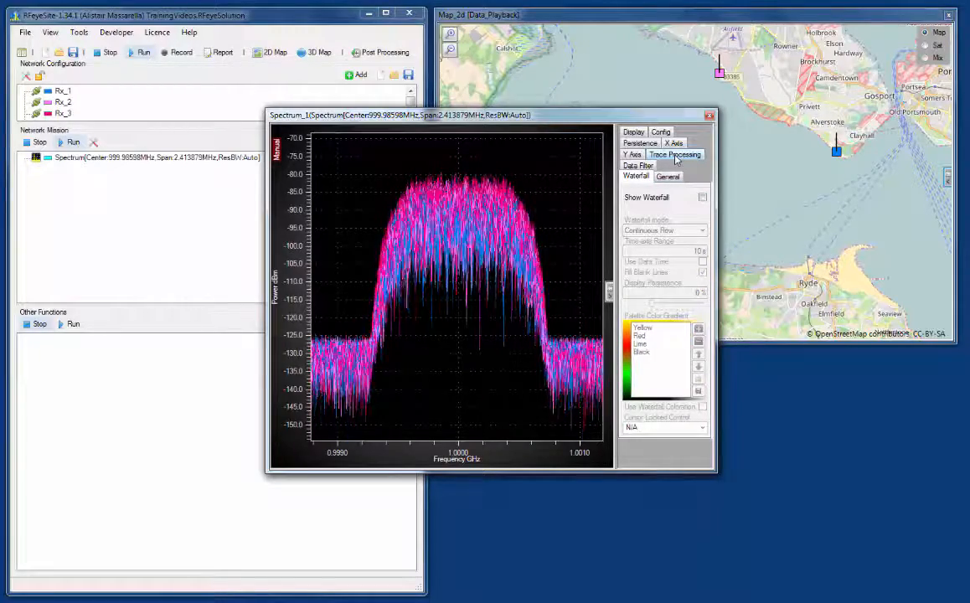
# Show Max/Avg/Min traces under Trace Processing, then switch them all off again.
pyautogui.click(675, 154)
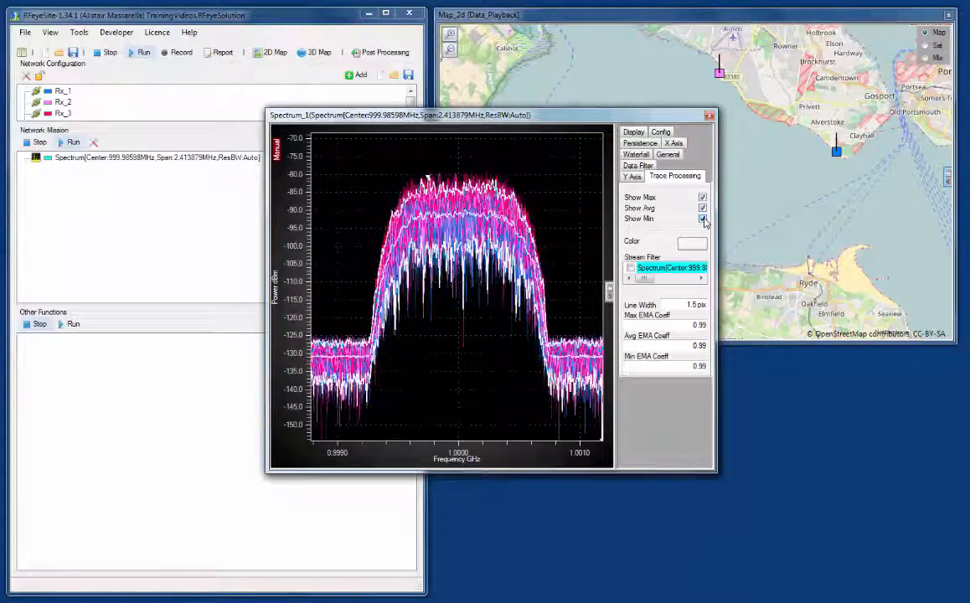
pyautogui.click(702, 218)
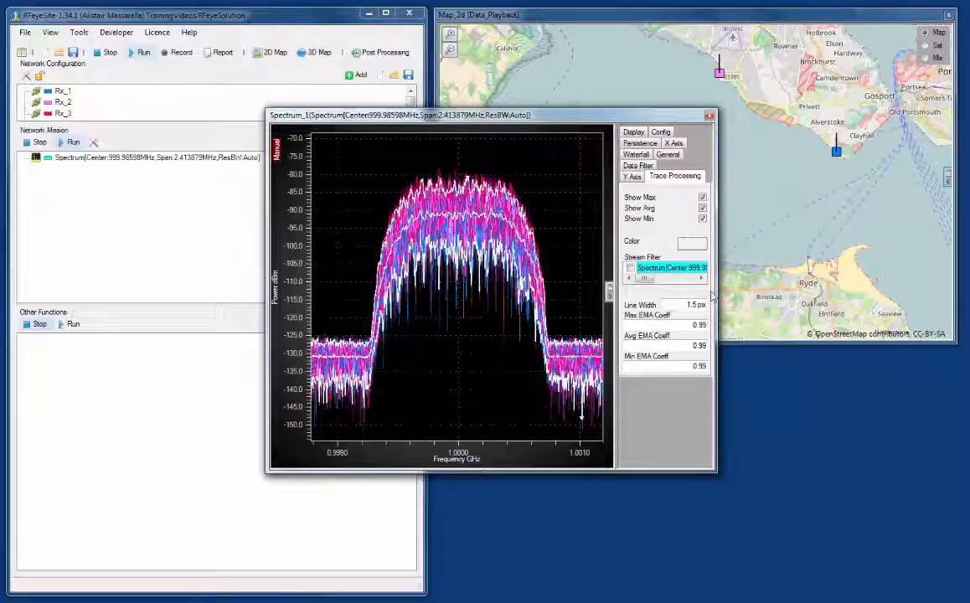
pyautogui.click(703, 197)
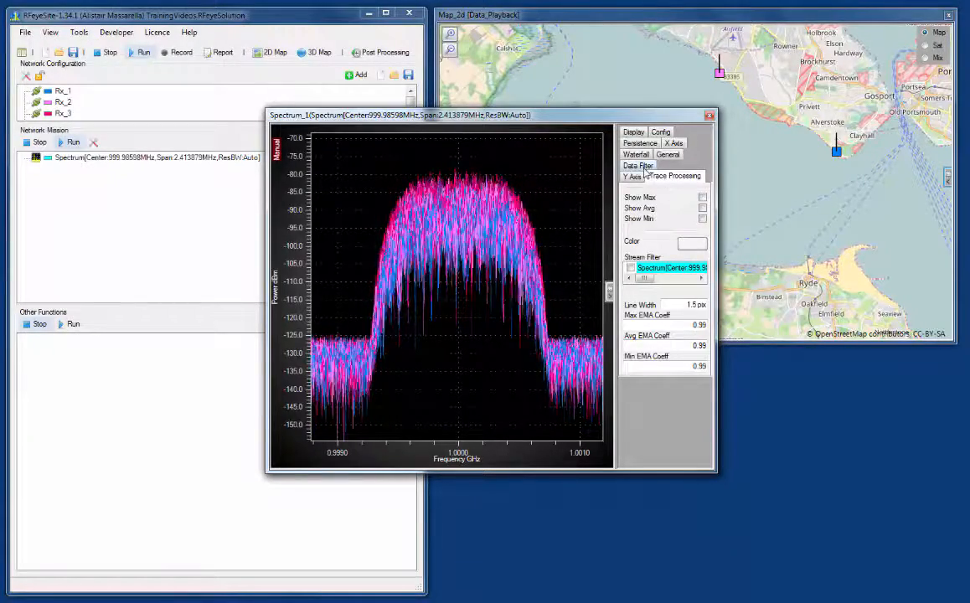
# Review the three receivers in Data Filter, then switch to the Persistence settings.
pyautogui.click(637, 165)
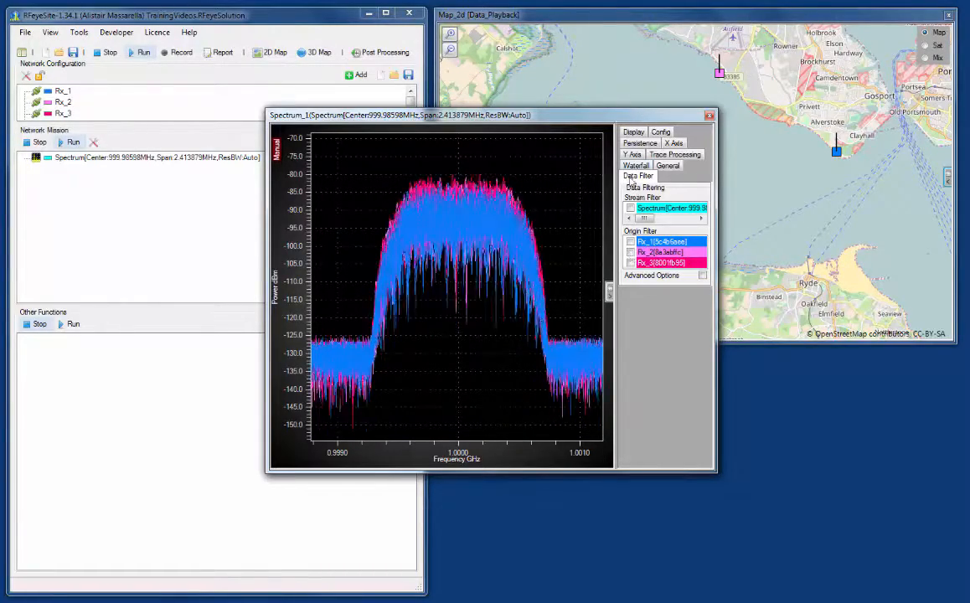
pyautogui.click(640, 143)
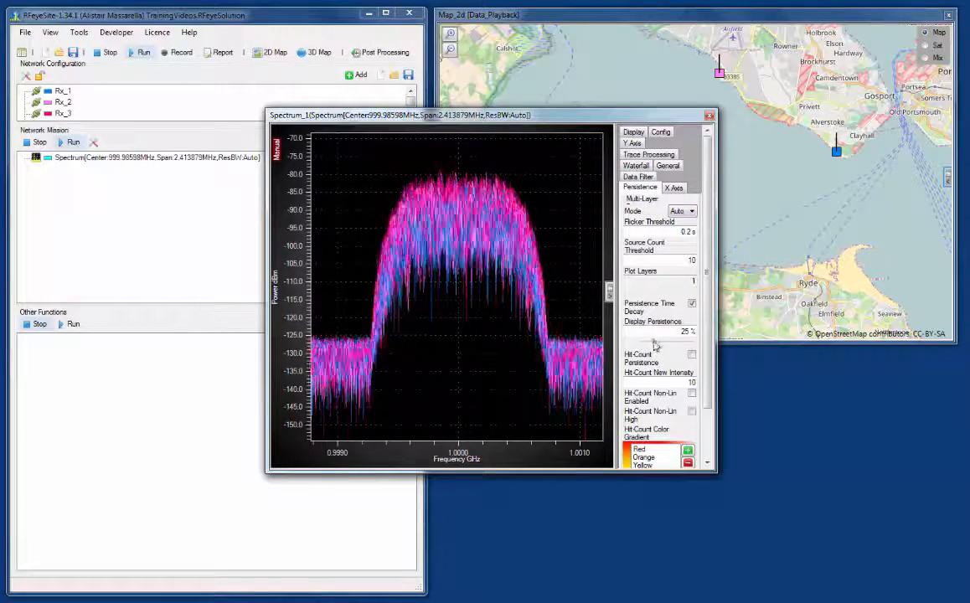
# Raise the hit-count Display Persistence slider step by step to 99%.
pyautogui.moveTo(655, 342); pyautogui.dragTo(677, 342)
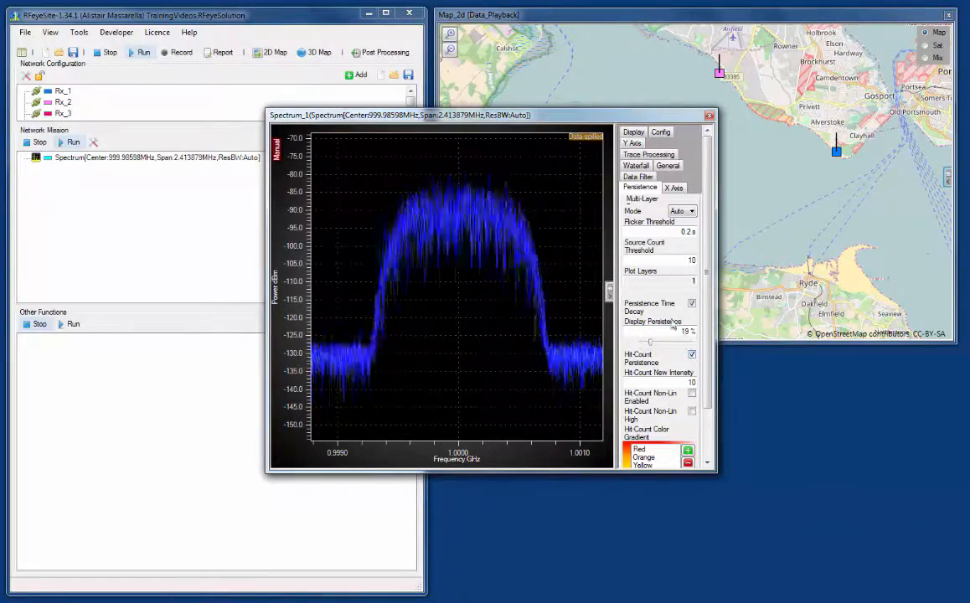
pyautogui.moveTo(652, 341); pyautogui.dragTo(679, 341)
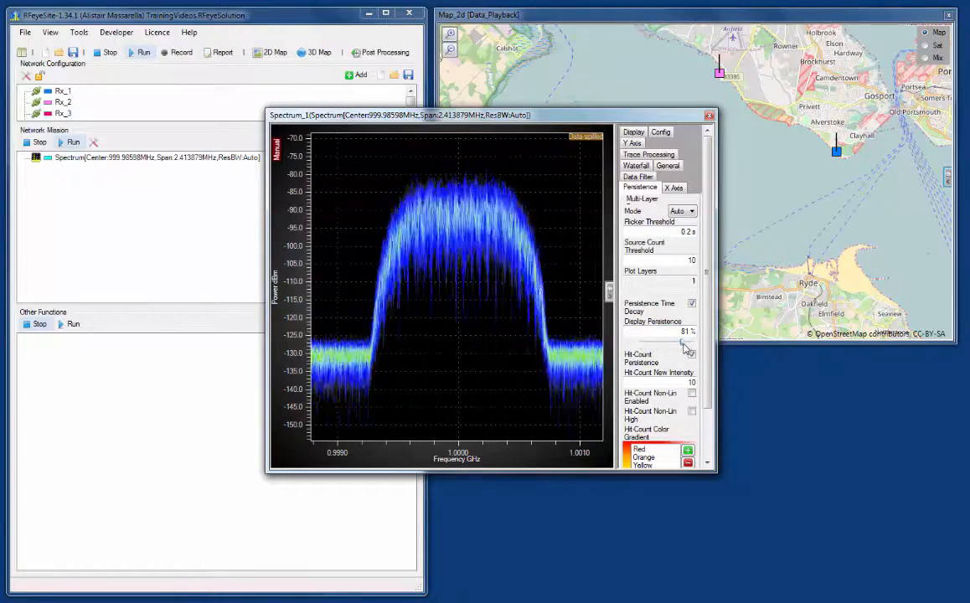
pyautogui.moveTo(686, 343); pyautogui.dragTo(691, 343)
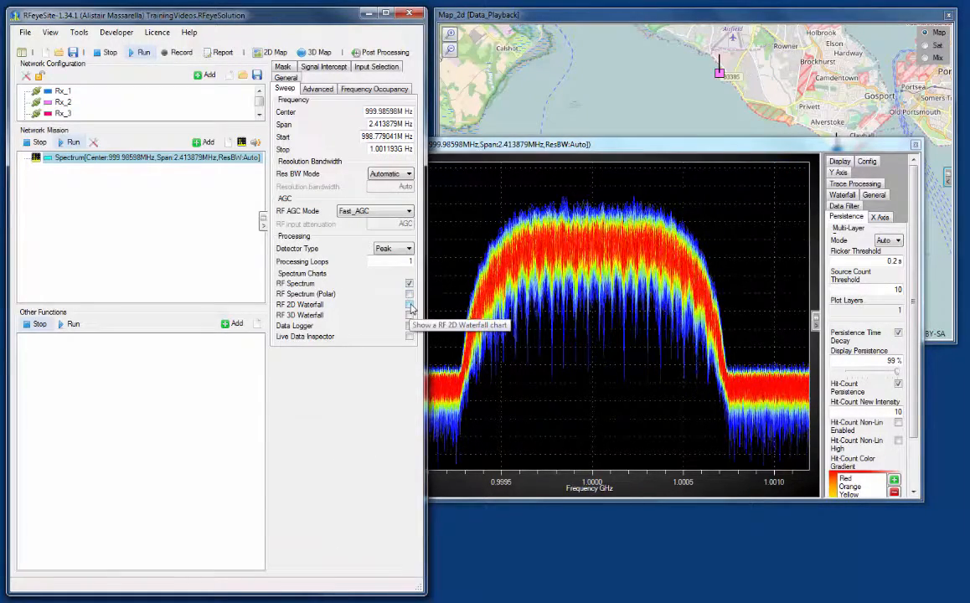
# Add RF 2D and RF 3D Waterfall charts and move the 3D window lower.
pyautogui.click(409, 304)
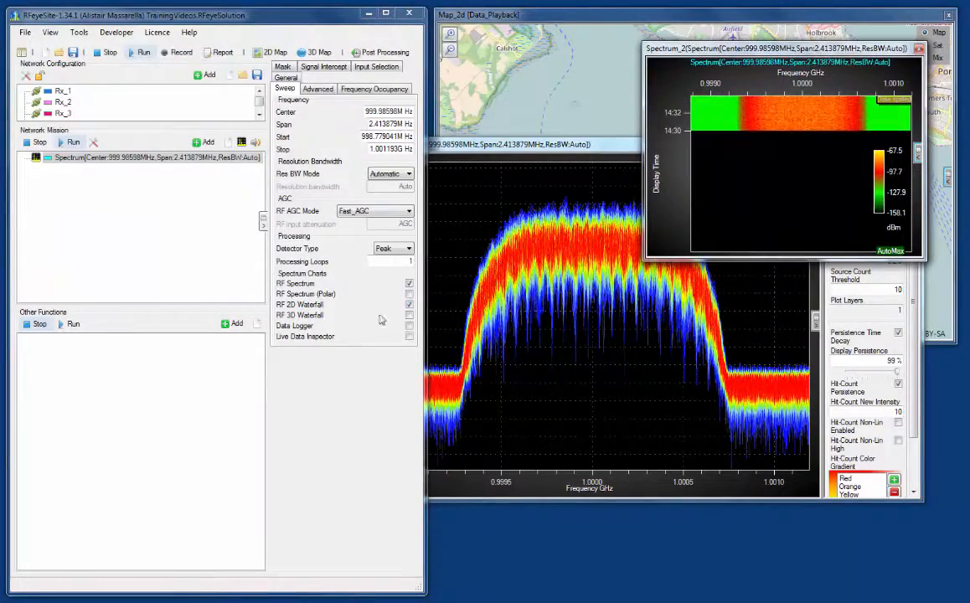
pyautogui.click(409, 315)
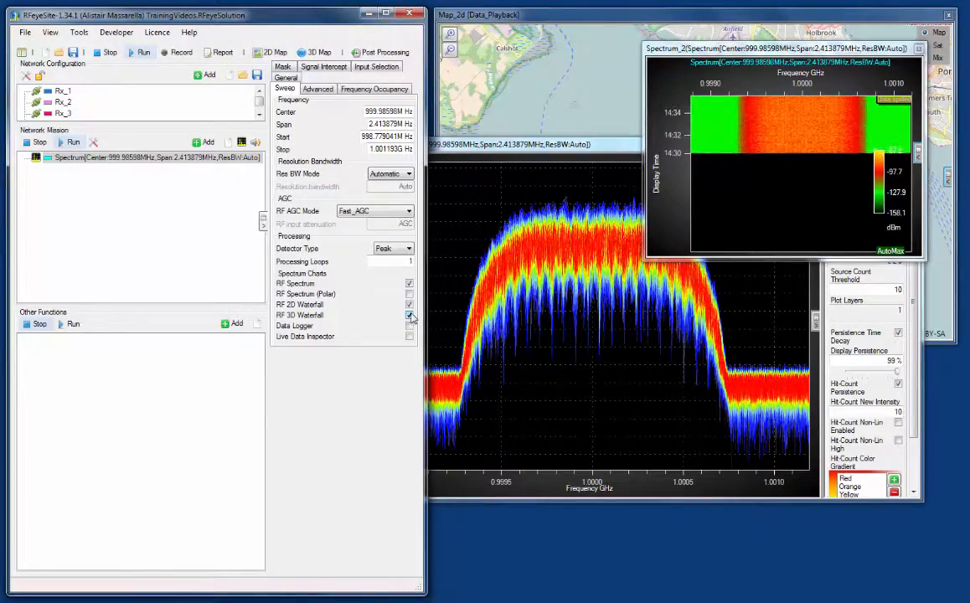
pyautogui.click(409, 315)
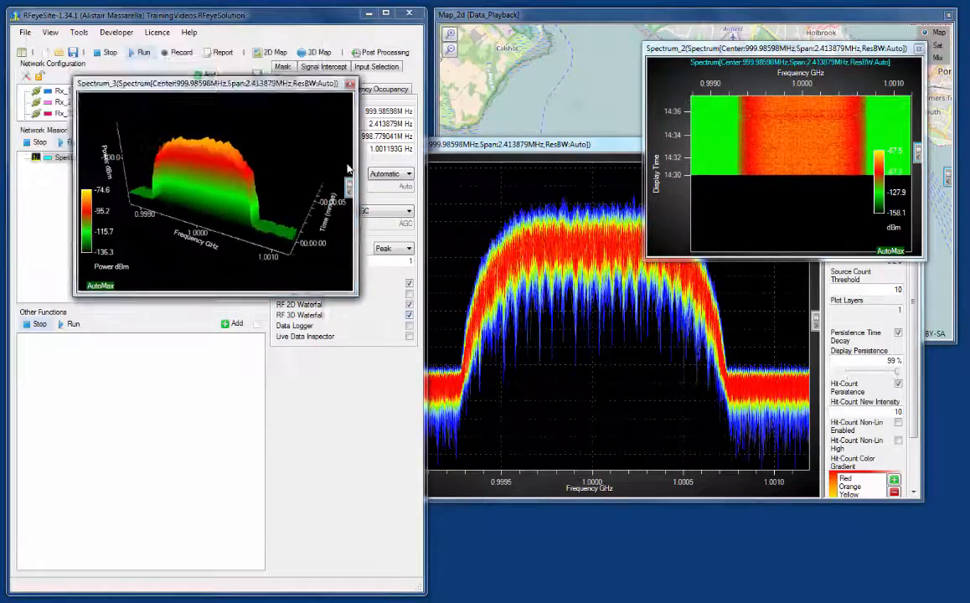
pyautogui.moveTo(209, 83); pyautogui.dragTo(604, 297)
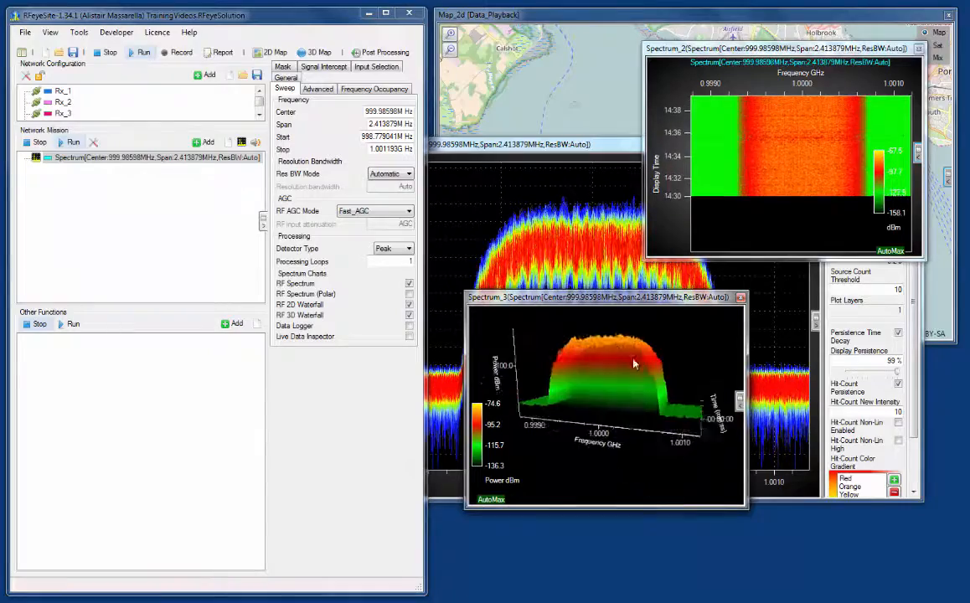